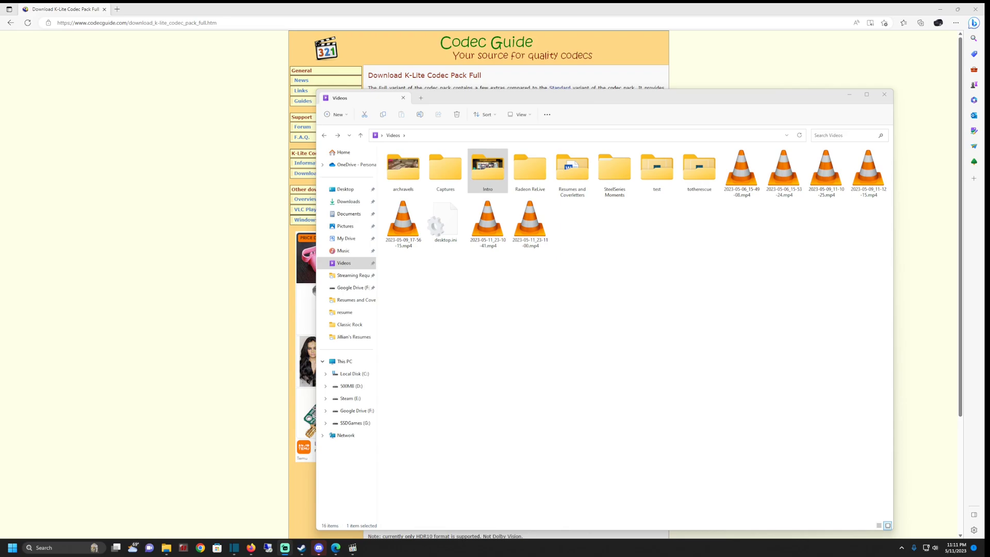
- Select a cone-icon video, inspect the files inside the Intro folder, and return to Videos
left_click(530, 224)
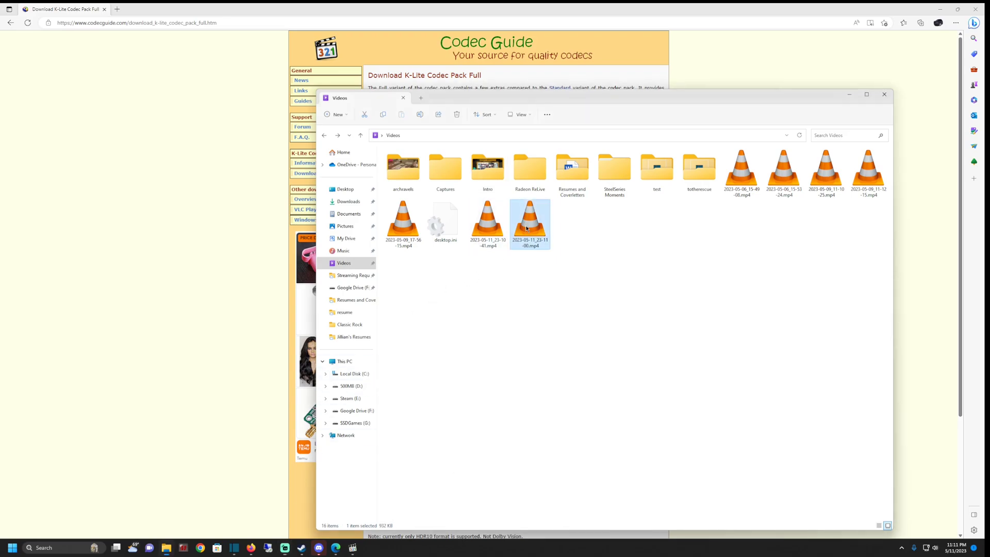
mouse_move(529, 223)
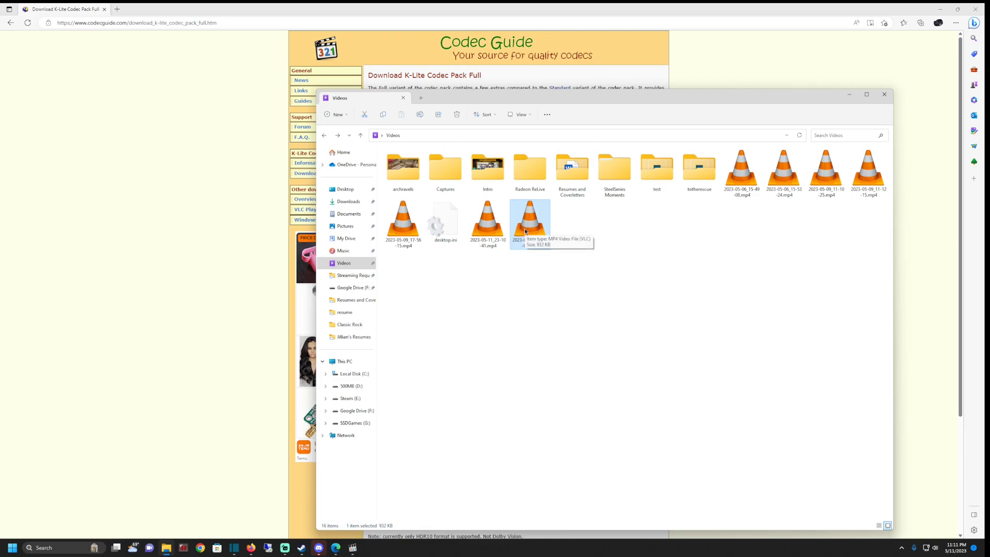
mouse_move(541, 226)
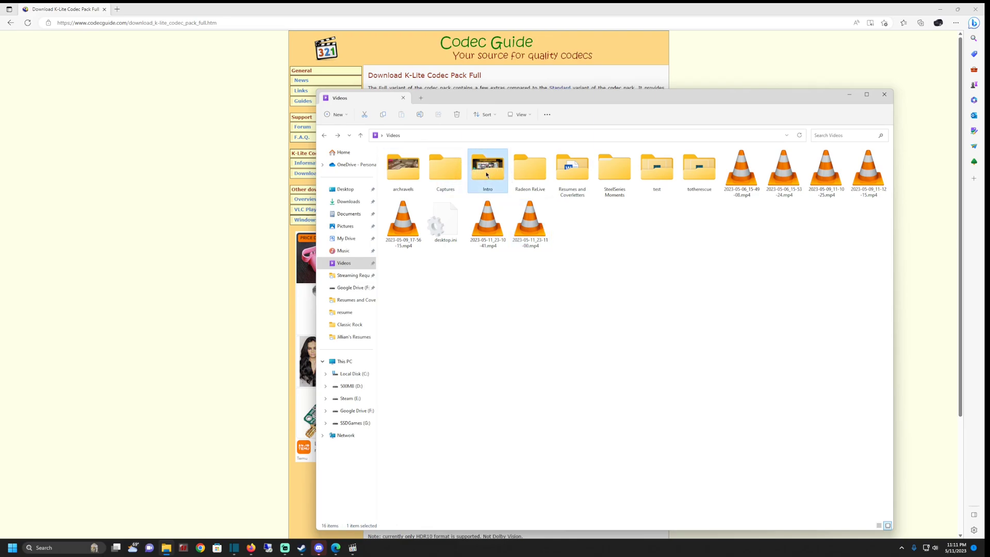
double_click(487, 166)
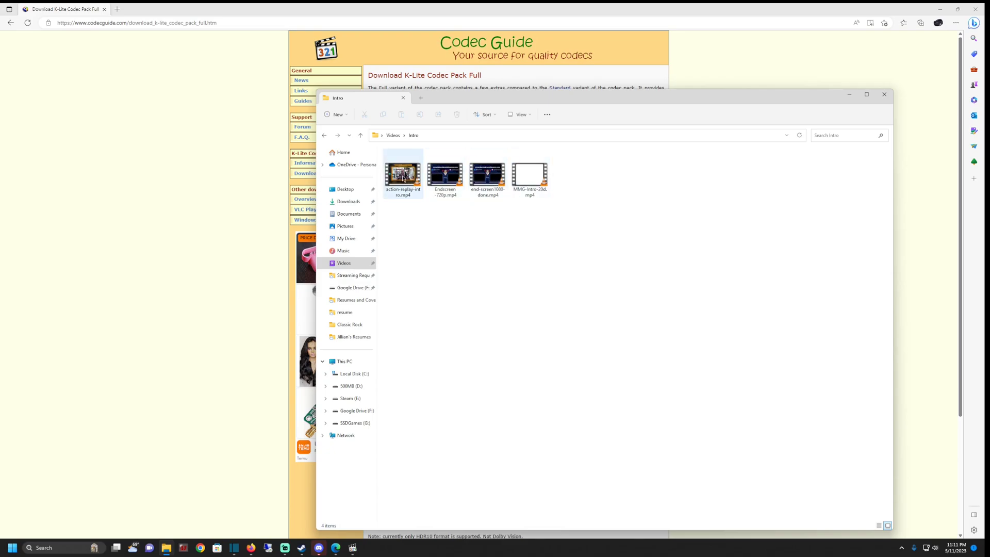
left_click(443, 175)
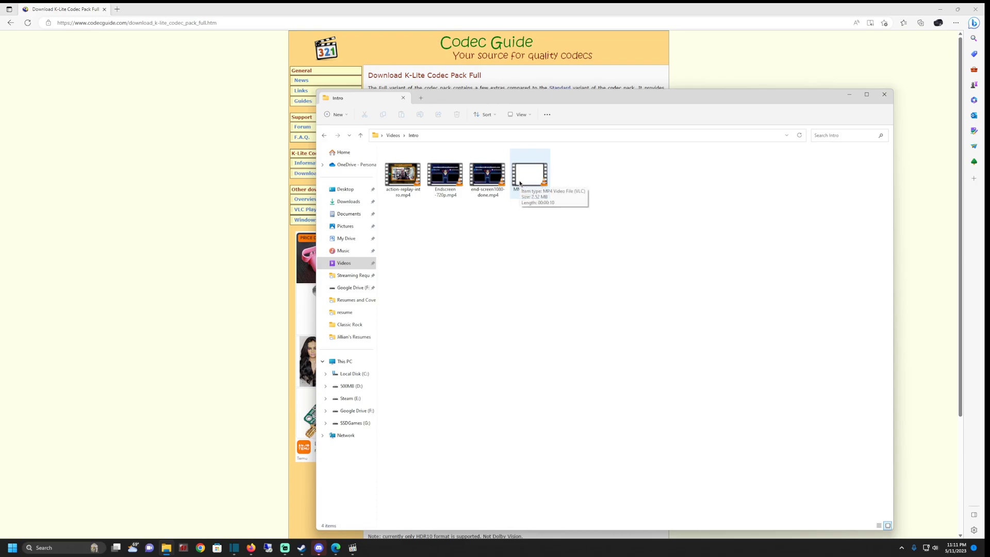
mouse_move(529, 193)
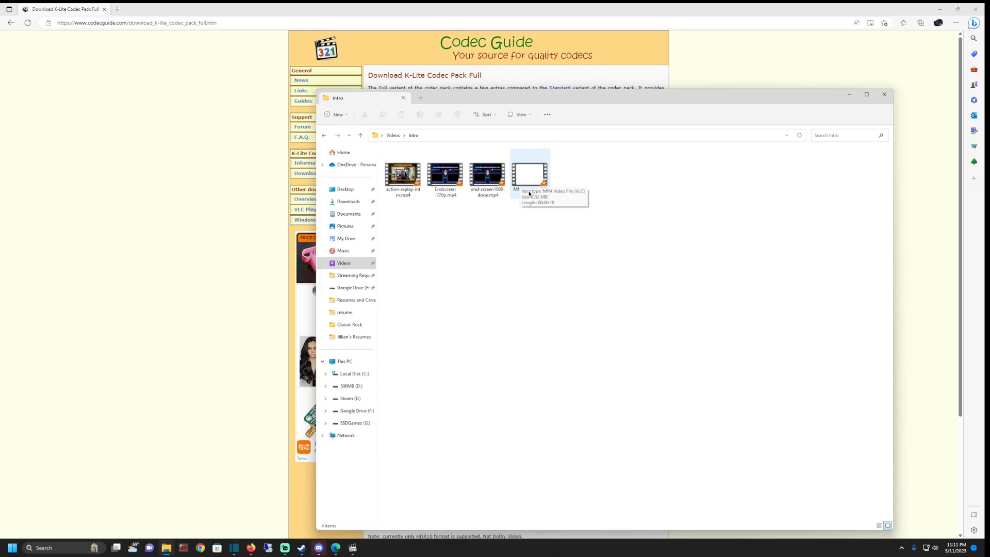
left_click(360, 135)
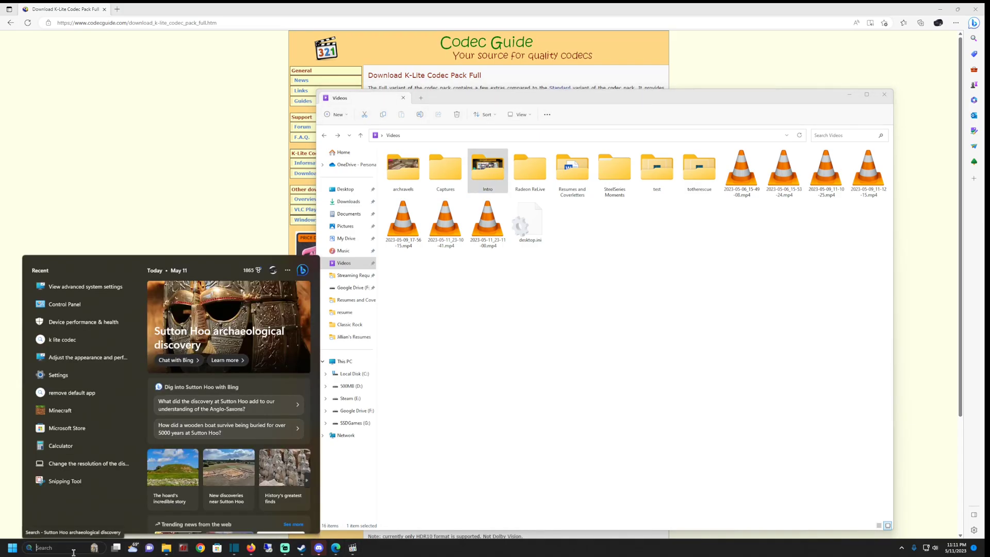
- Search Windows for 'view advanced system settings' and open the System Properties result
type("view advanced")
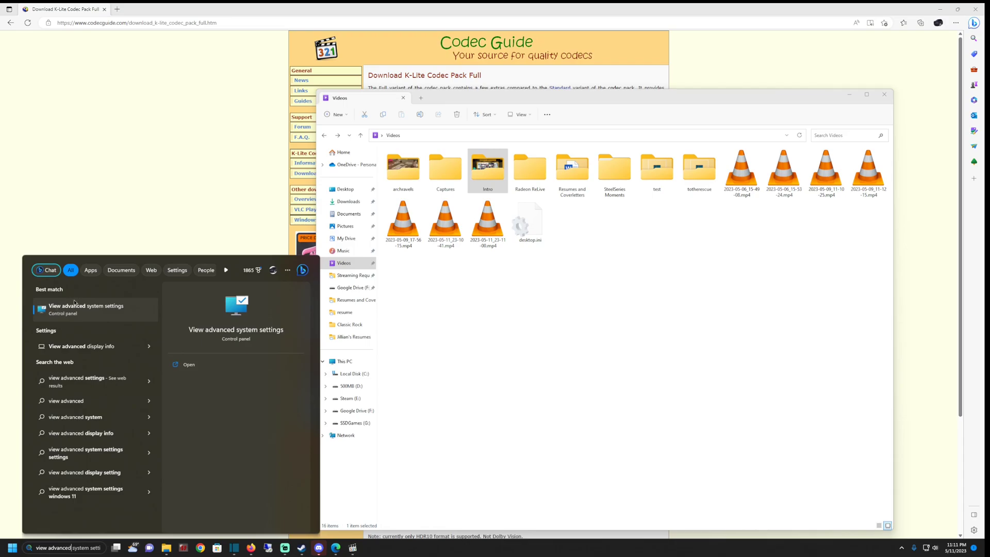
left_click(85, 309)
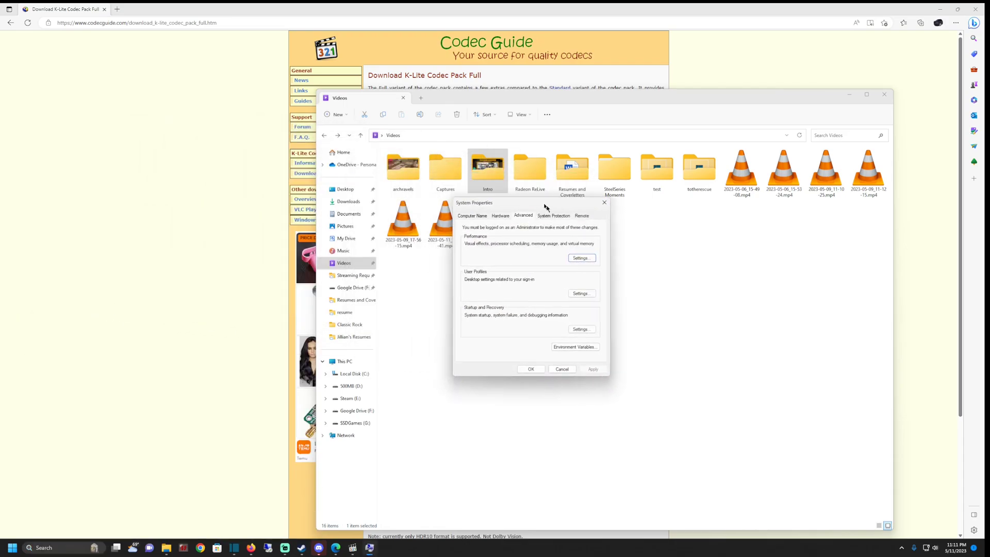
- Set Performance Options visual effects to Custom, confirm both dialogs, and select a video to check its icon
left_click_drag(473, 204, 522, 198)
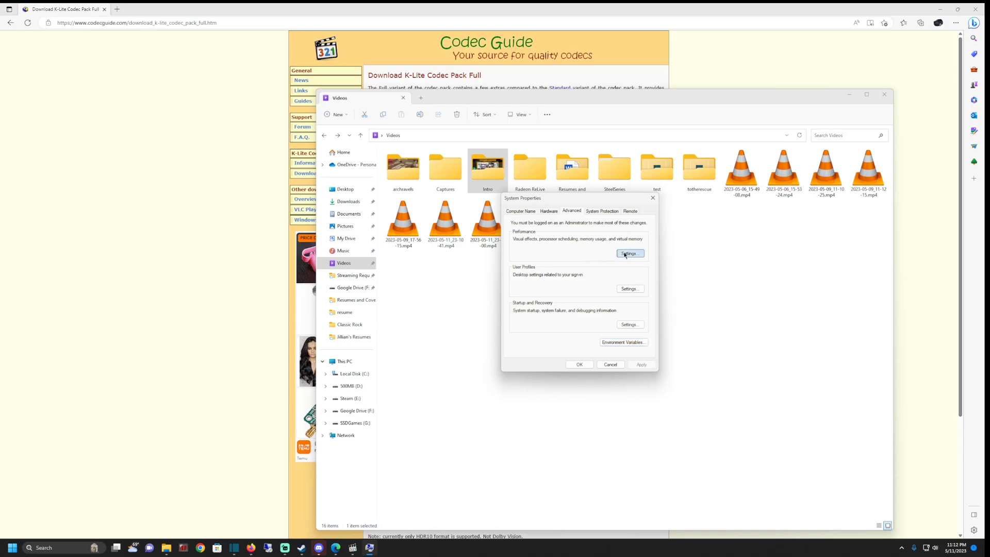
left_click(629, 254)
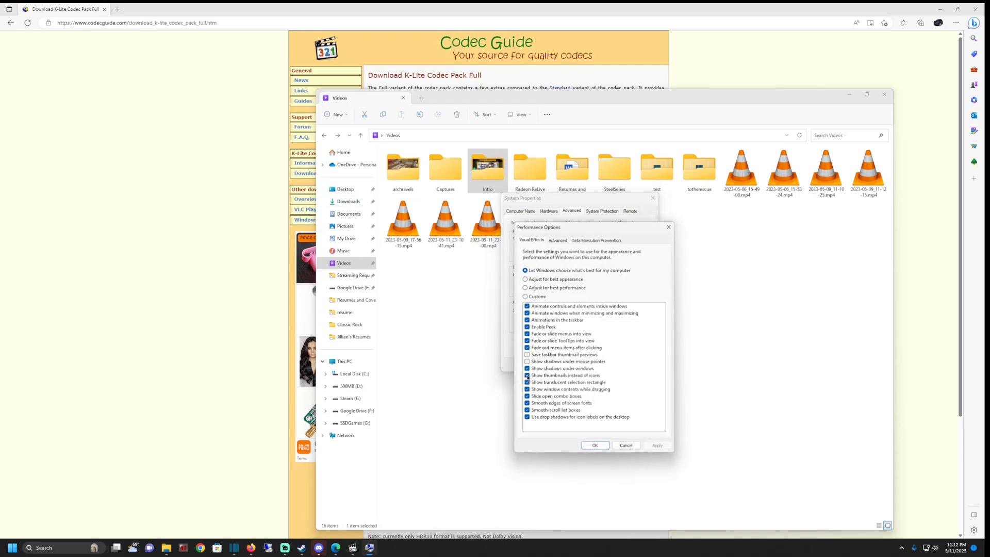
left_click(527, 375)
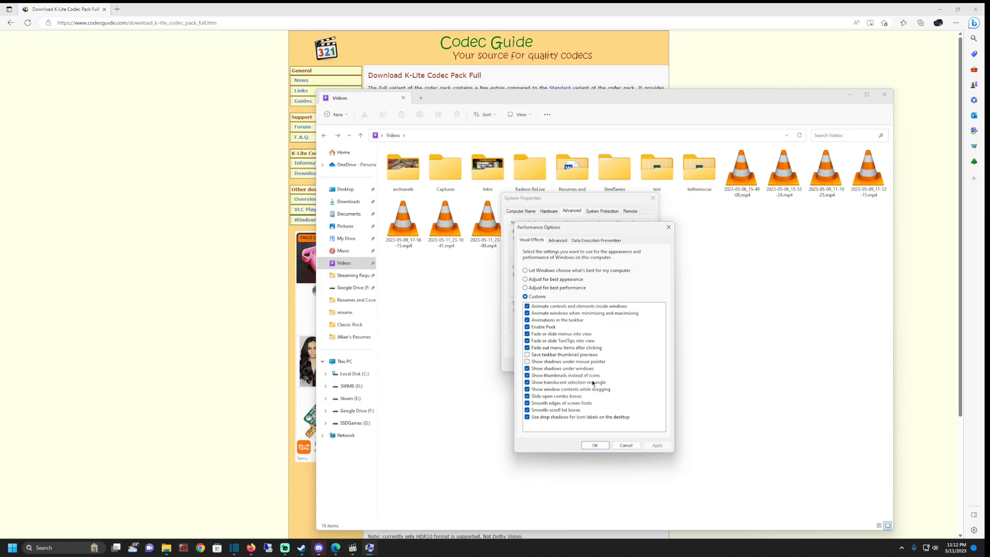
left_click(594, 445)
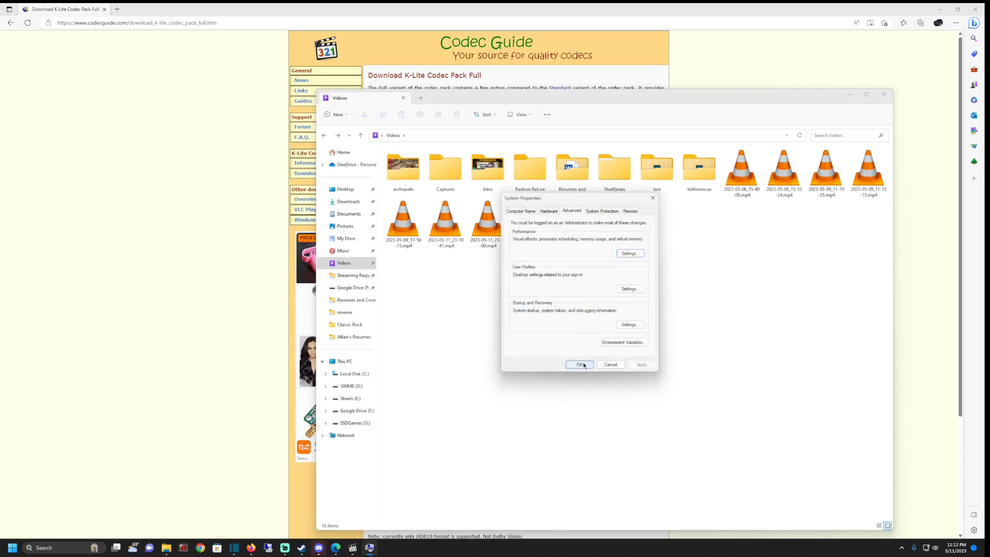
left_click(579, 364)
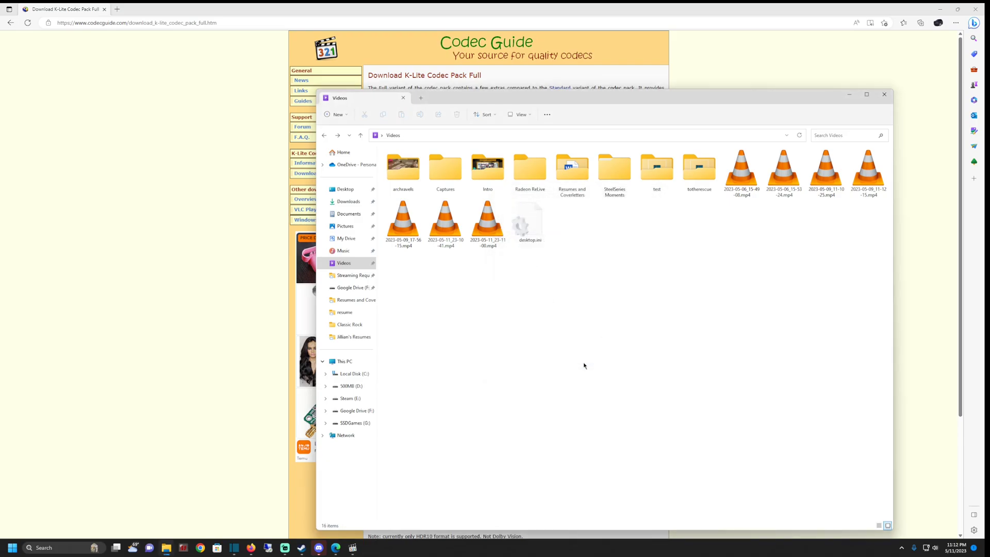
left_click(446, 221)
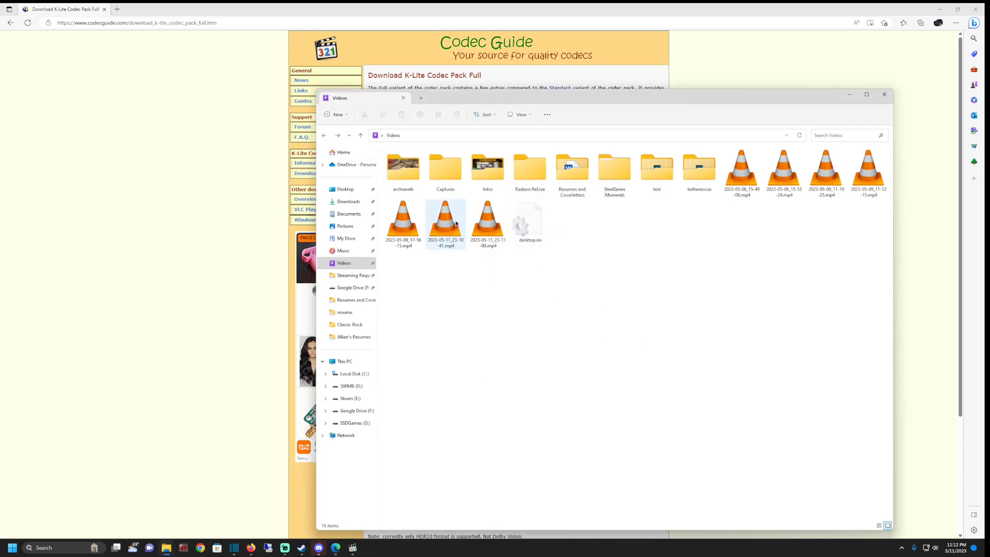
mouse_move(446, 224)
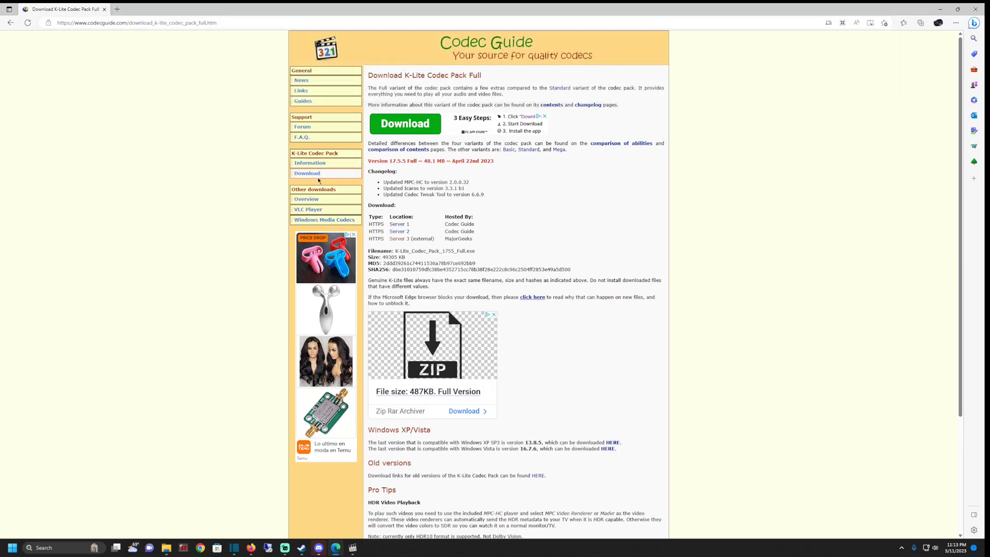
- Go to the Codec Guide K-Lite Codec Pack download page listing Basic, Standard, Full and Mega
left_click(310, 161)
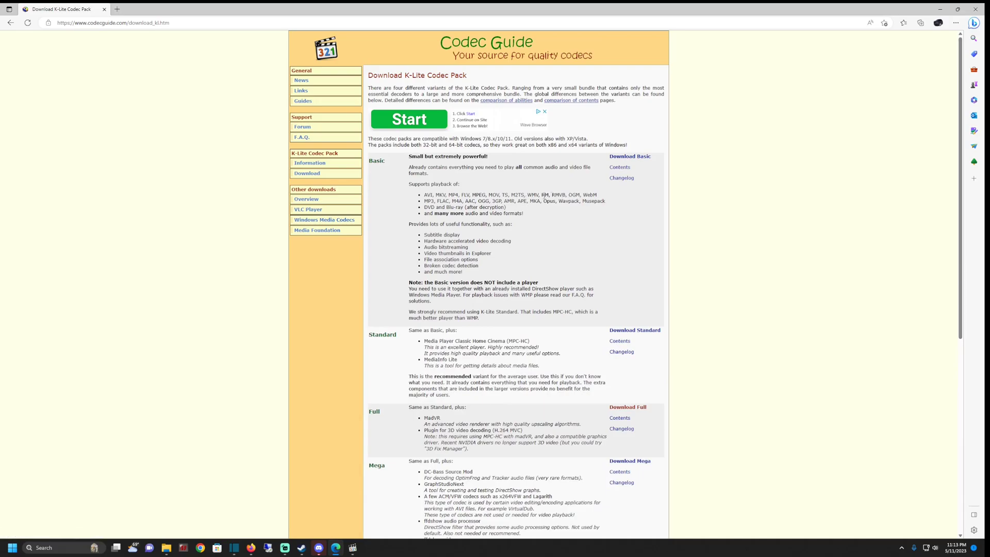
mouse_move(630, 414)
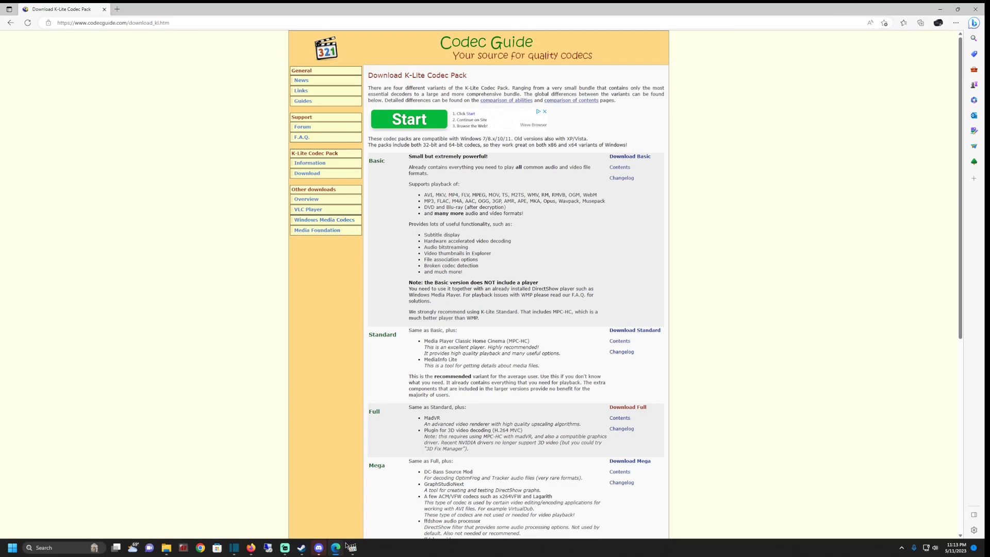
- Install K-Lite Codec Pack Full with all default options: normal mode, English, stereo audio, then finish
left_click(335, 548)
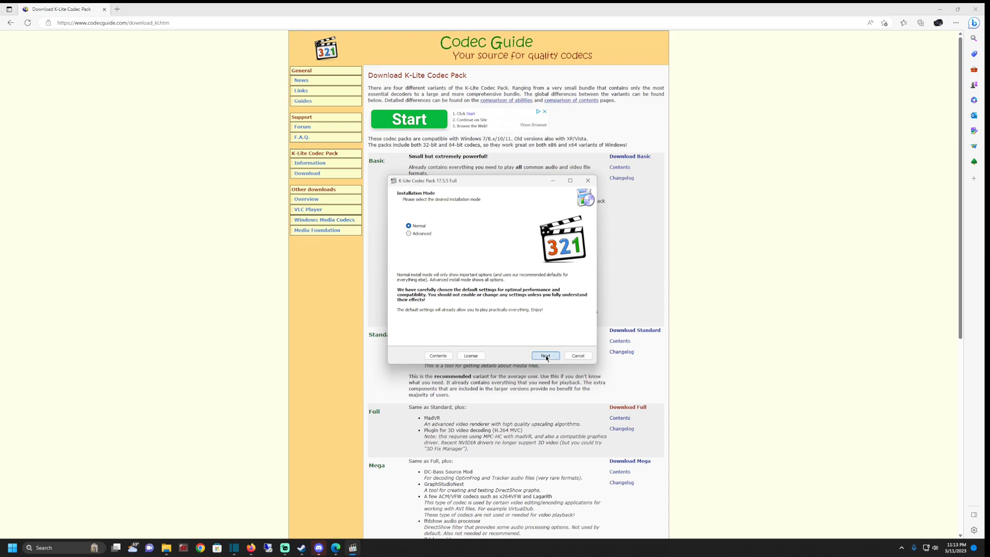
left_click(545, 356)
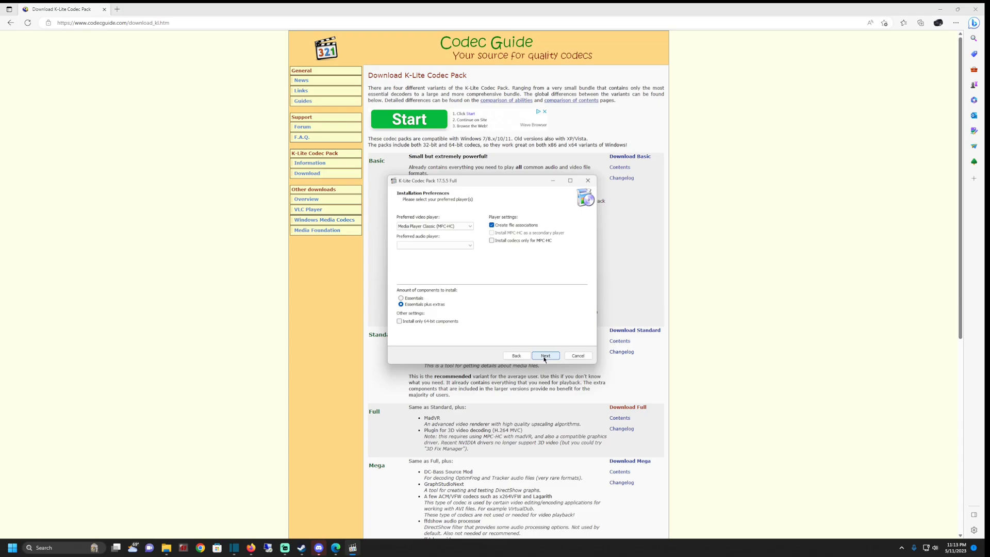
left_click(544, 354)
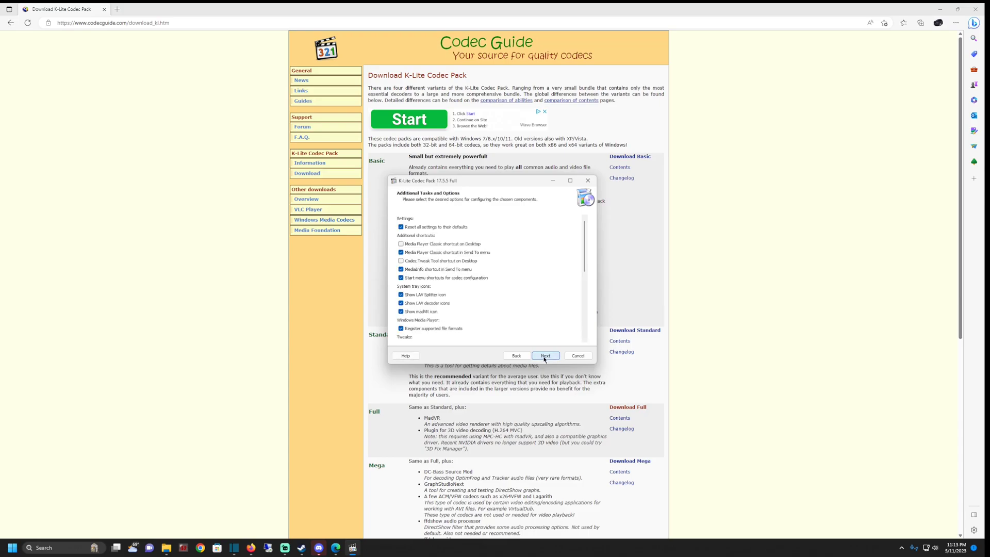
left_click(544, 355)
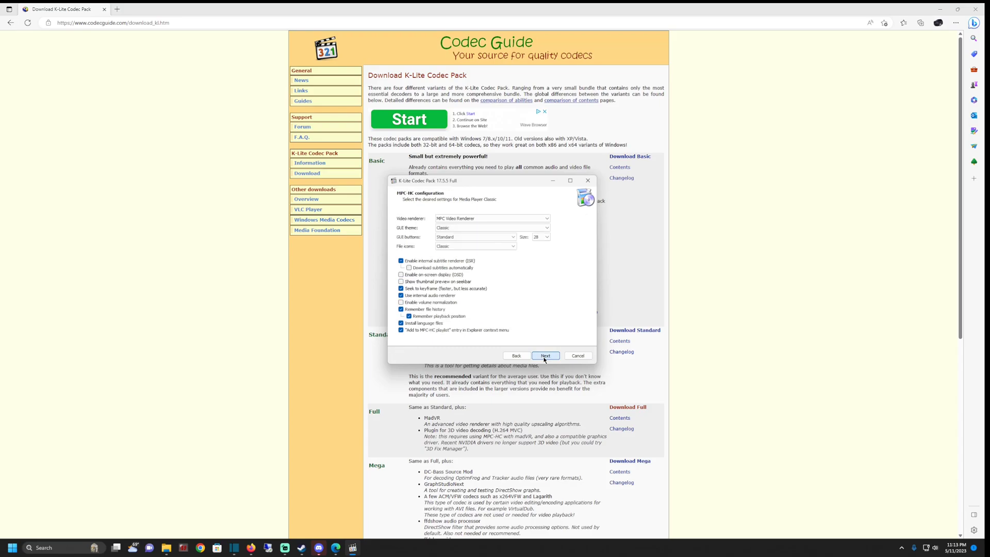
left_click(545, 355)
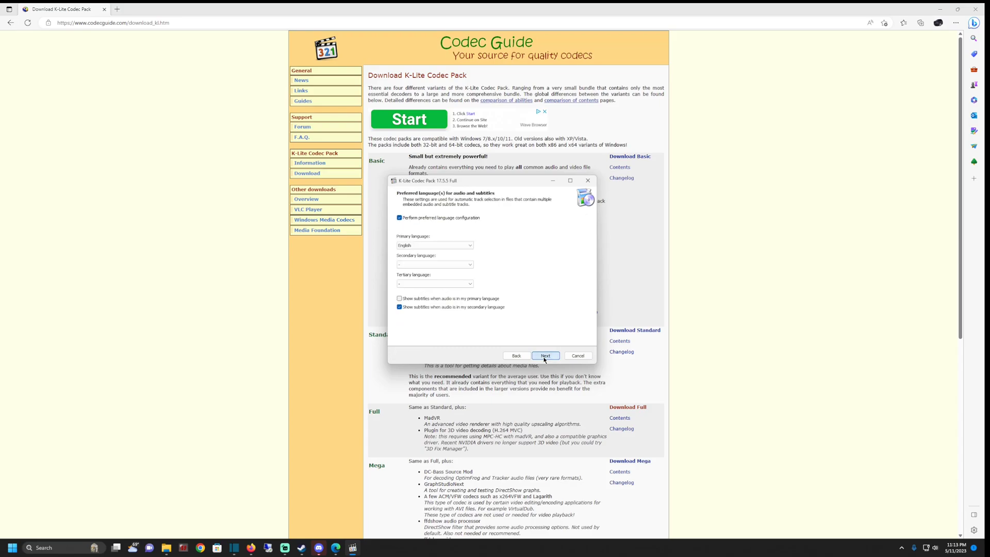
left_click(545, 356)
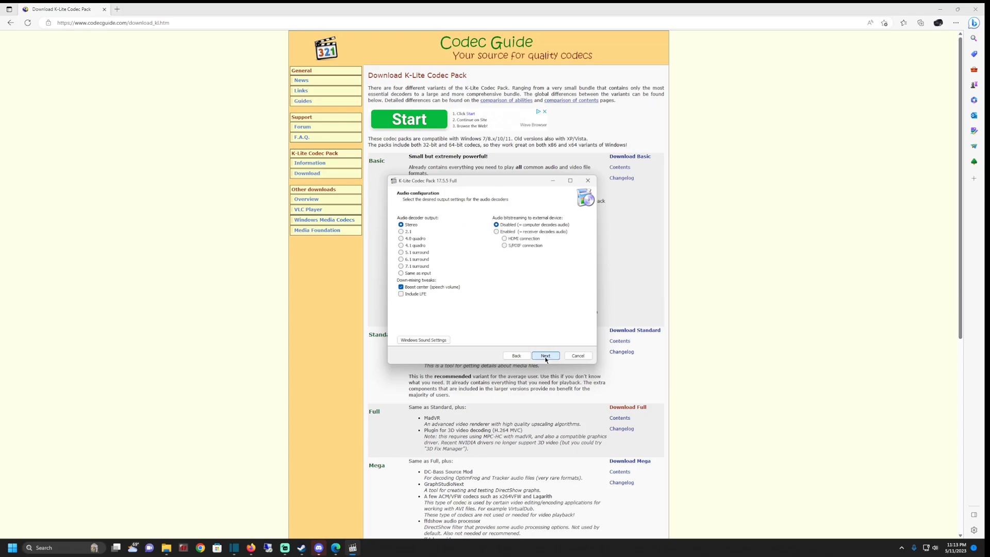
left_click(544, 355)
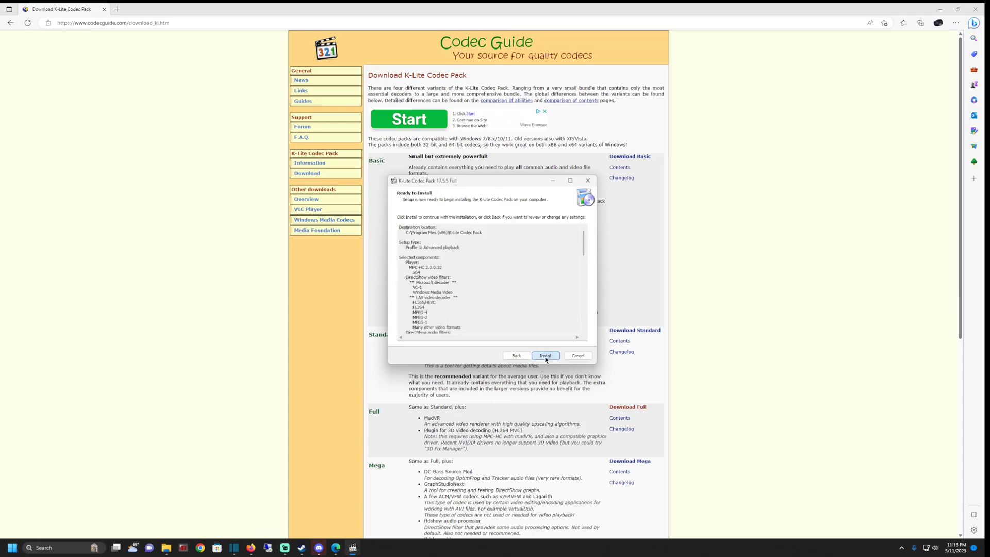
left_click(544, 355)
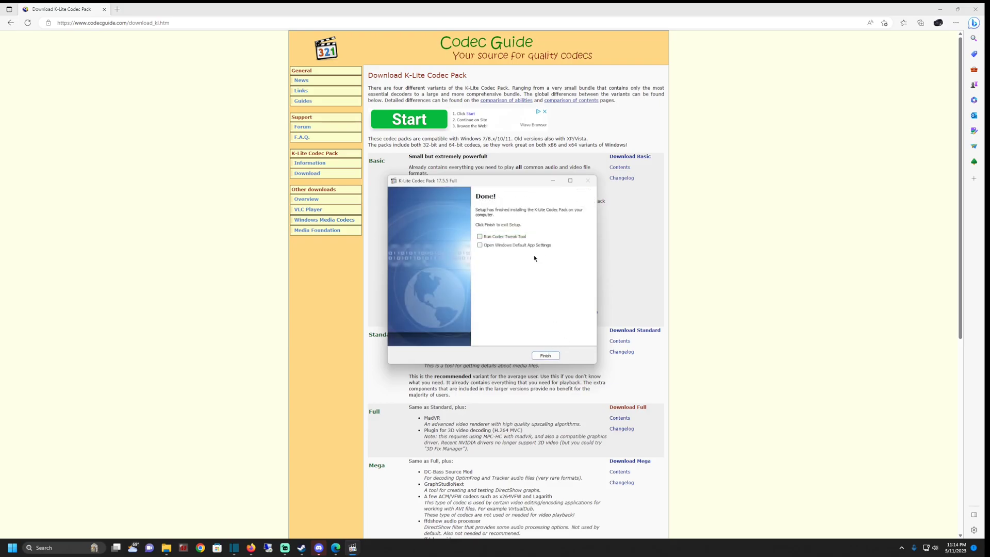
left_click(545, 355)
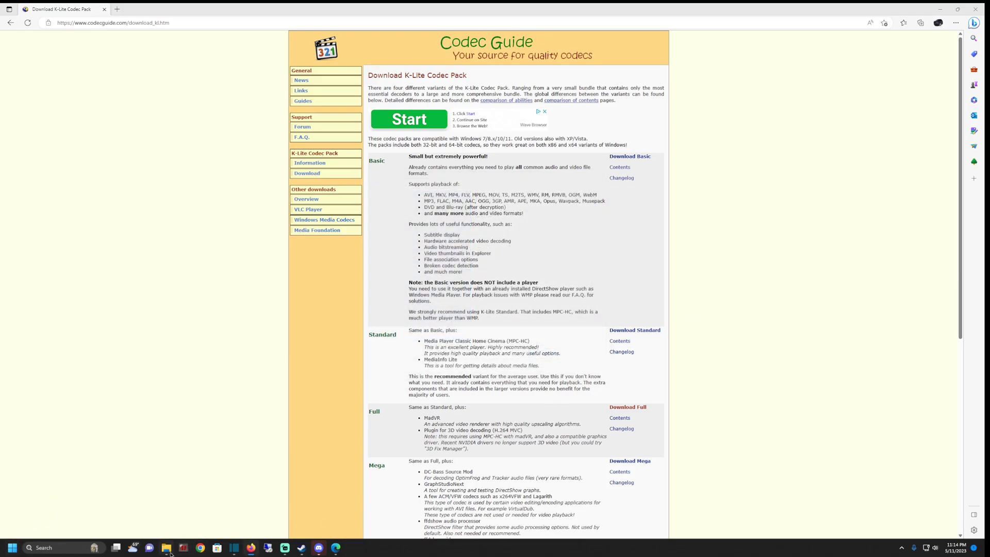
- Return to the Videos folder and select the first MP4 to confirm it shows a video frame thumbnail
left_click(165, 548)
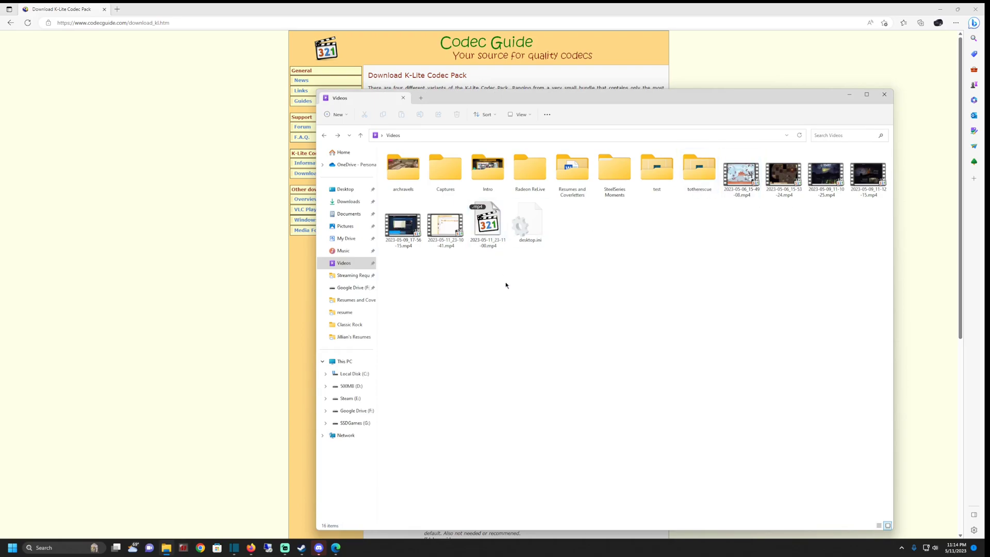
left_click(867, 172)
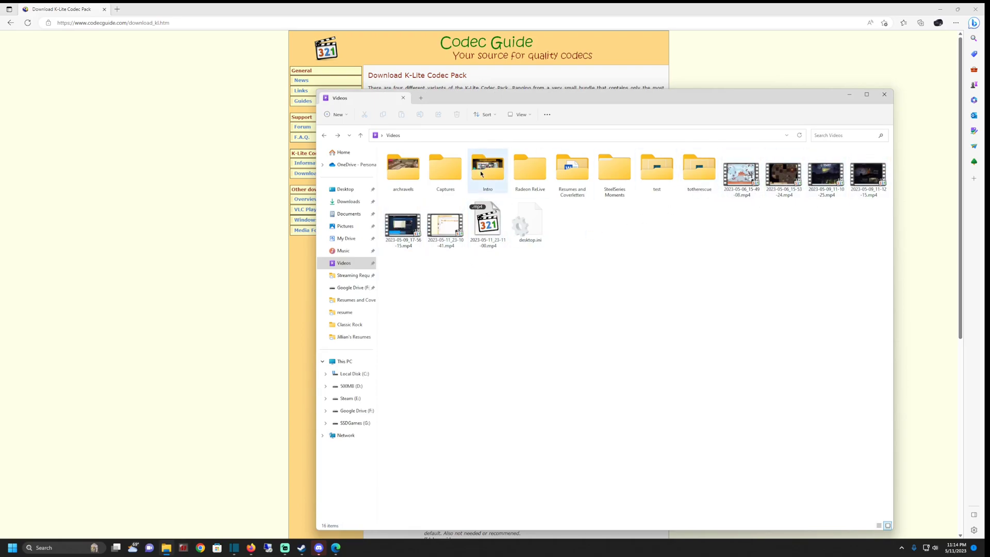
double_click(487, 167)
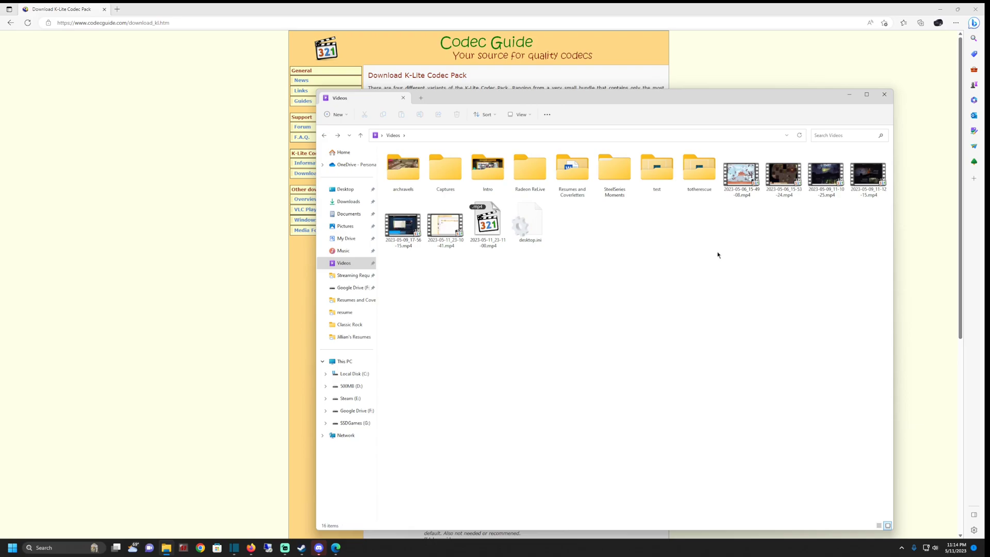
mouse_move(735, 249)
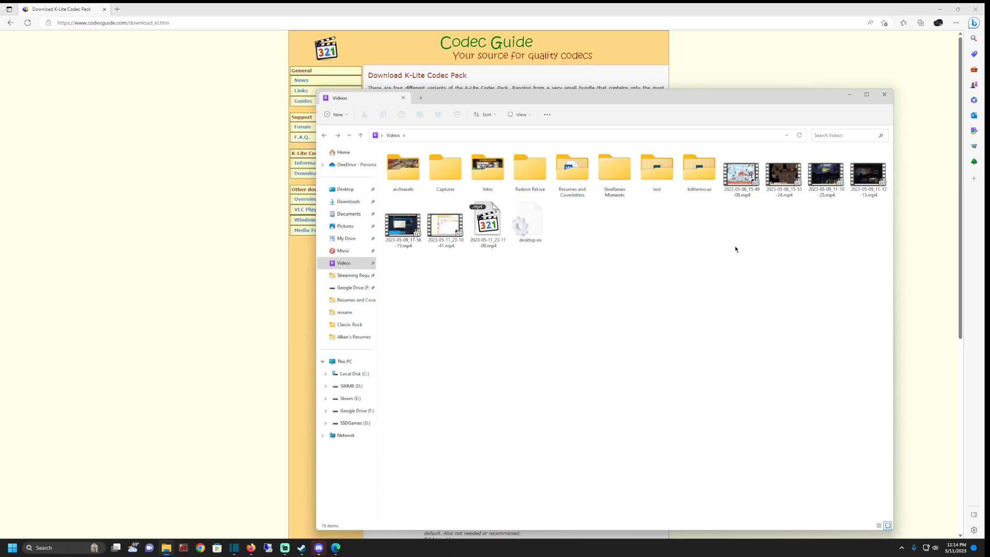
left_click(740, 175)
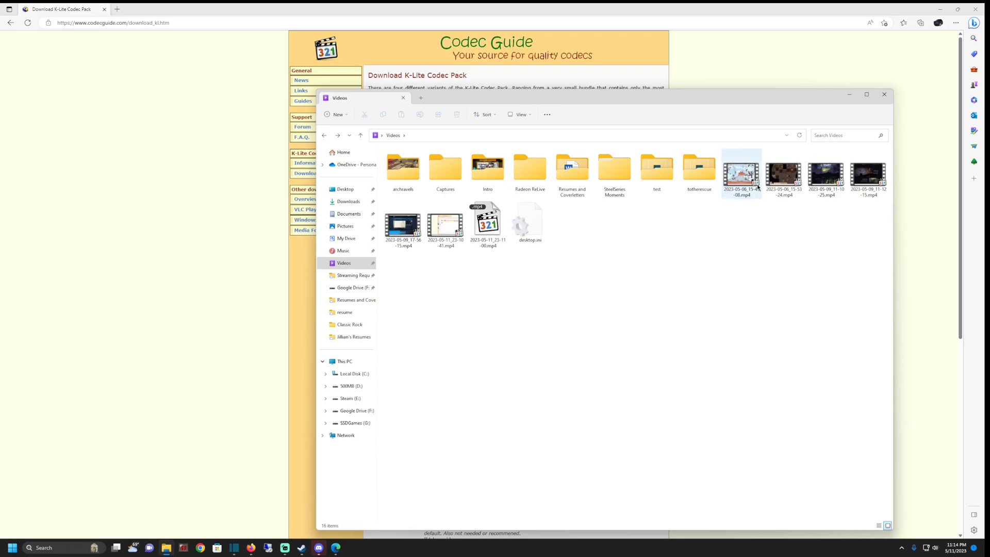
mouse_move(742, 180)
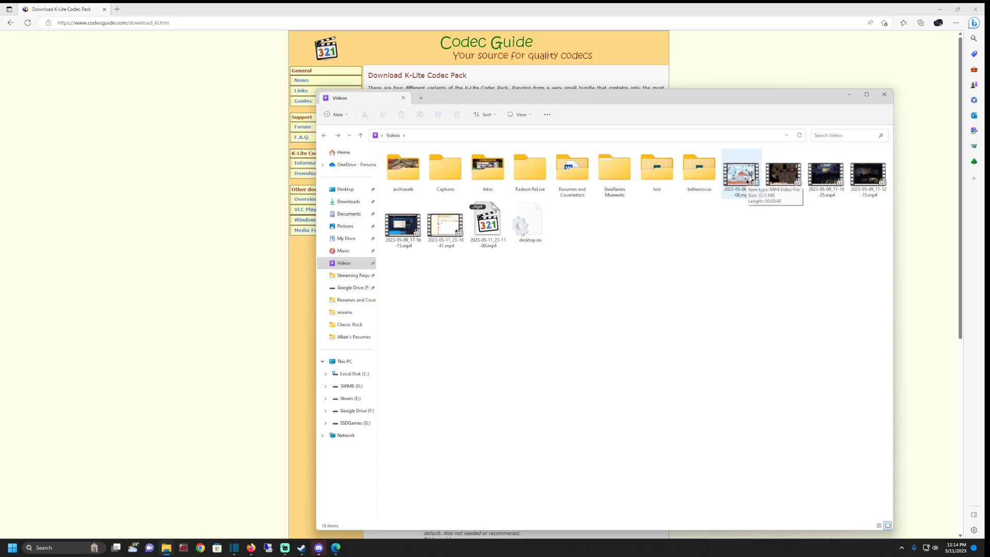